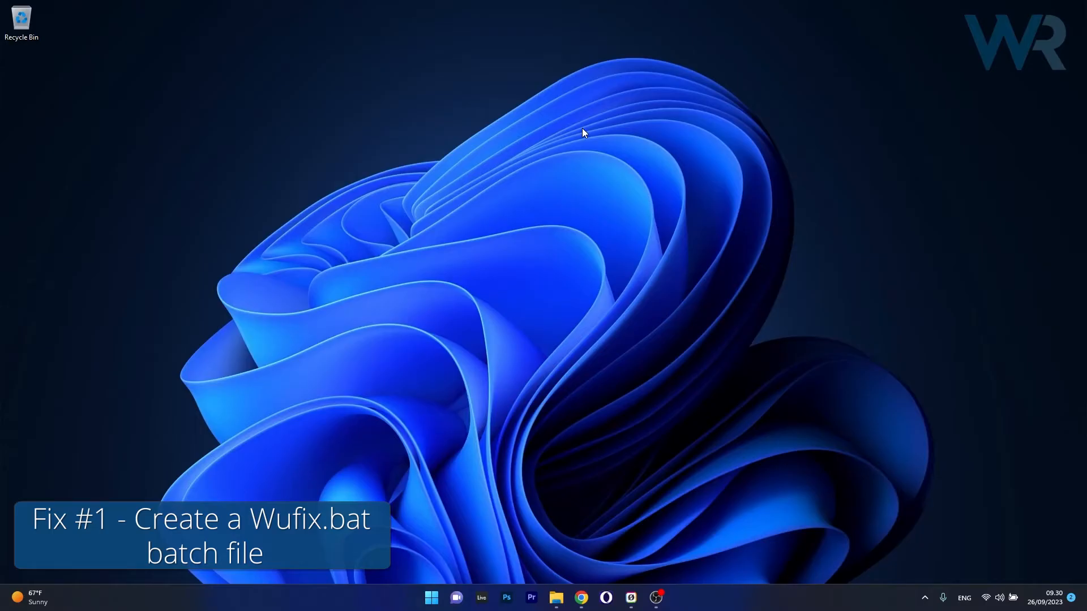
mouse_move(485, 181)
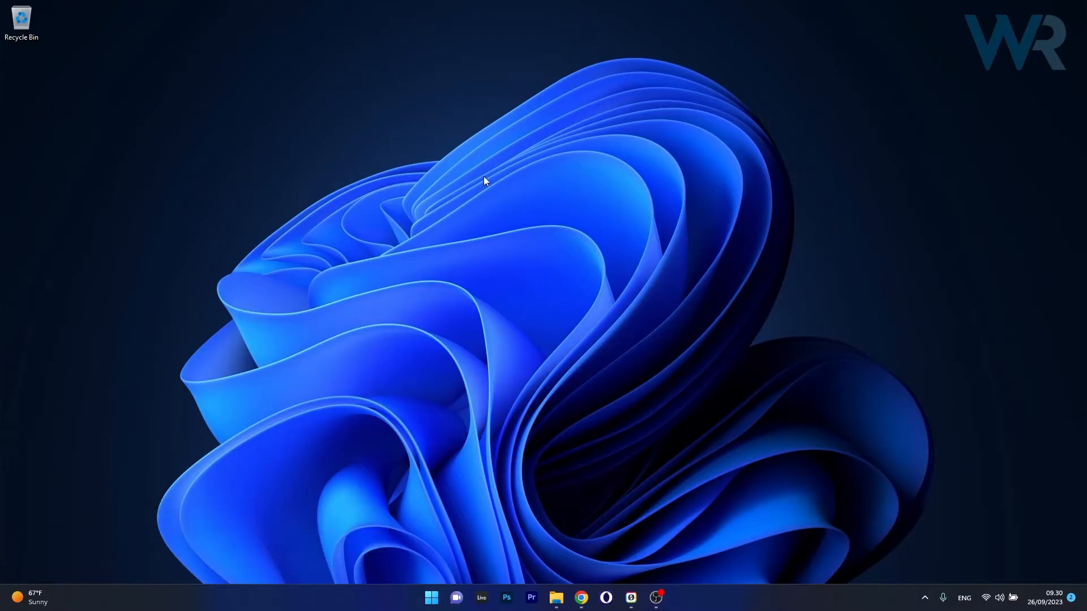
- Create a new text document on the desktop and name it Wufix
right_click(484, 182)
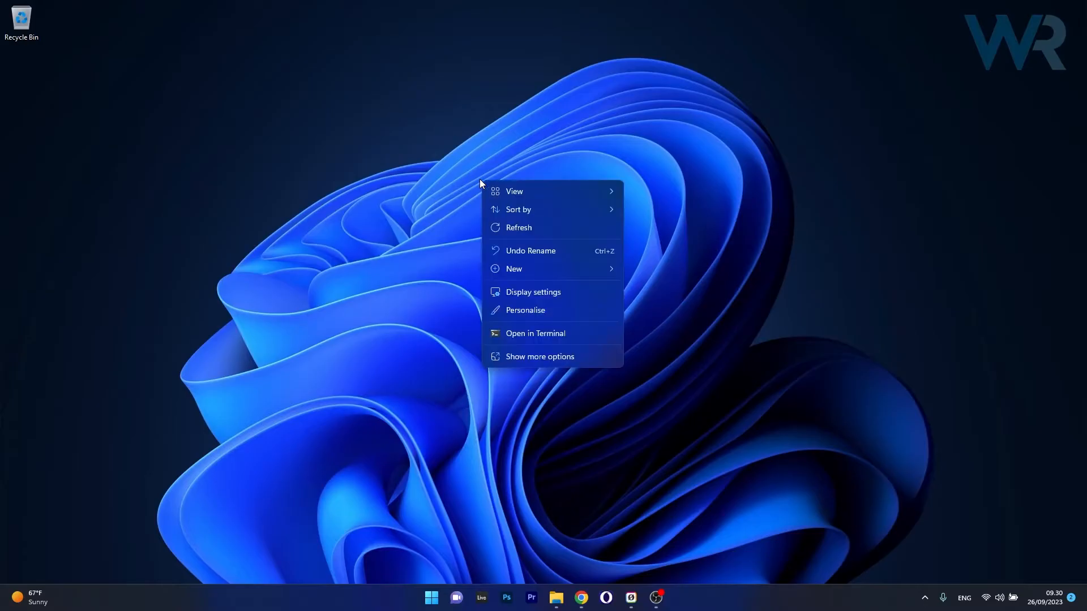
click(514, 269)
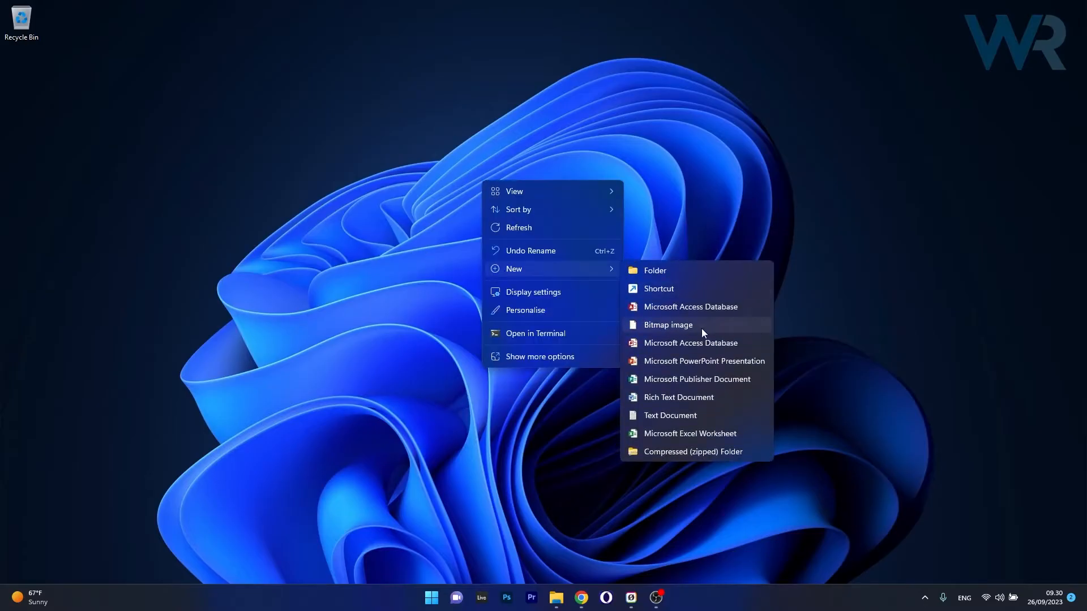
click(670, 415)
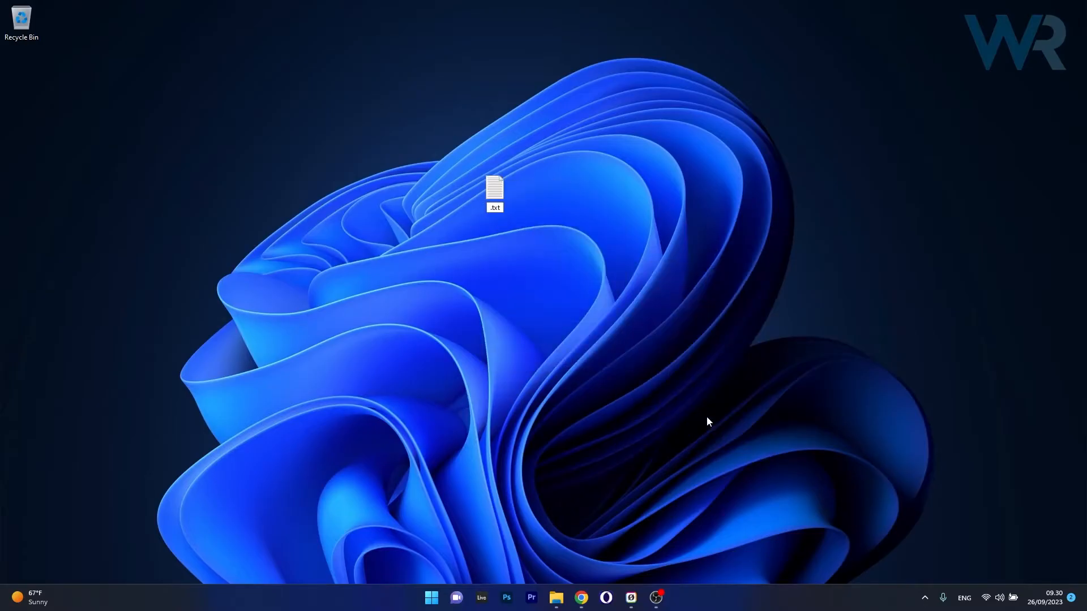
text(Wufix)
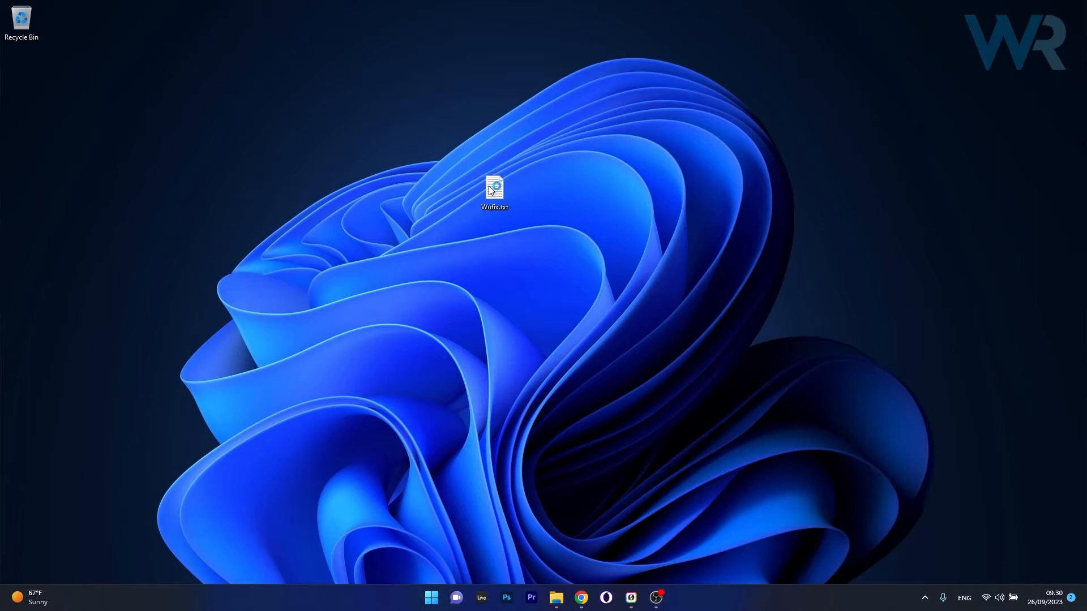
- Save the repair script from Wufix.txt to the desktop as Wufix.bat
double_click(494, 189)
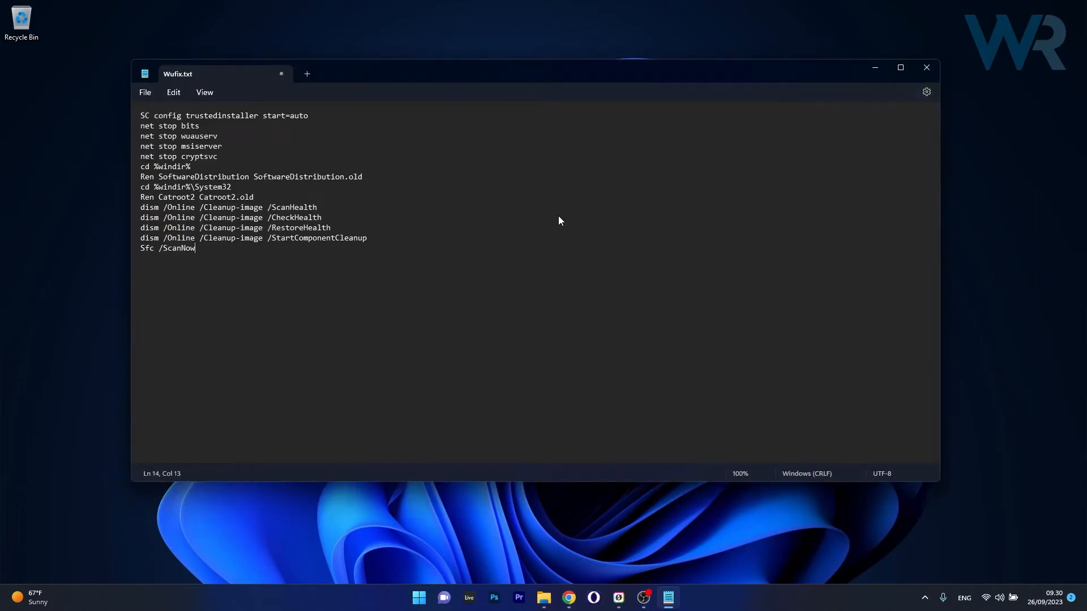
mouse_move(567, 222)
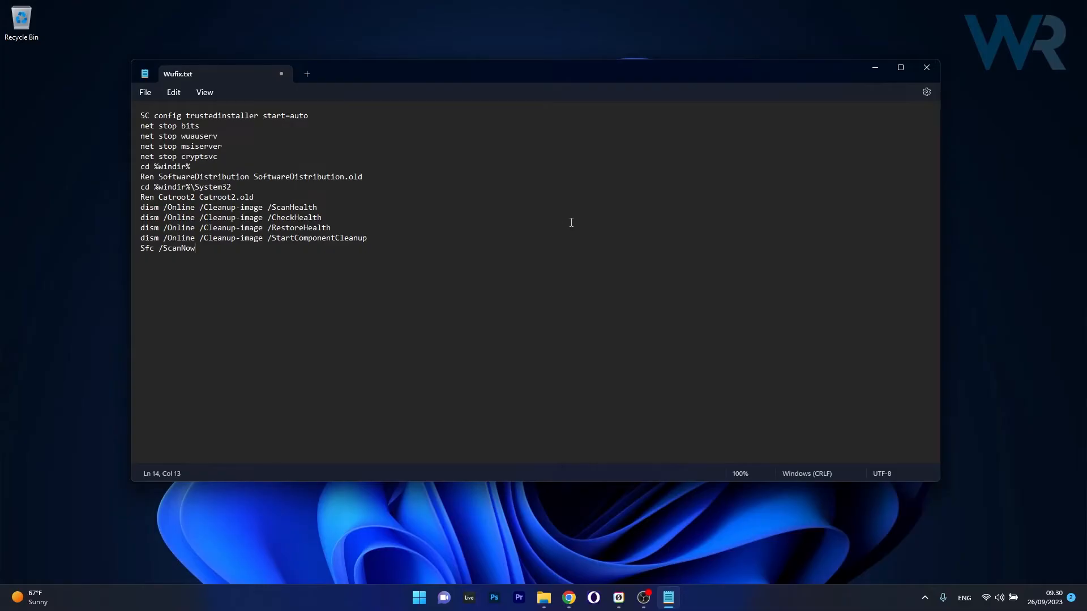
click(145, 93)
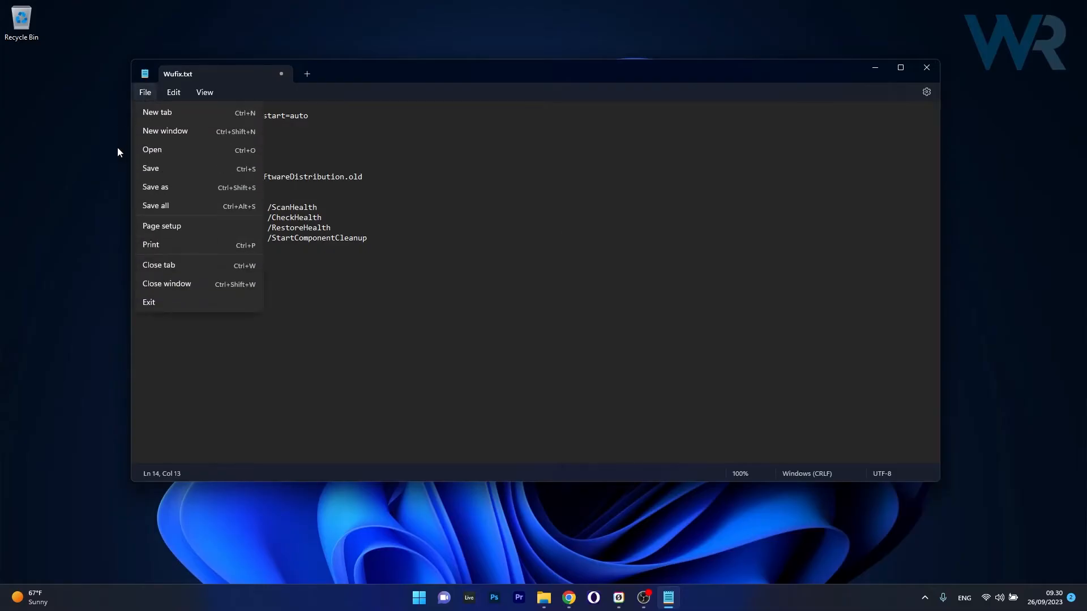
click(155, 187)
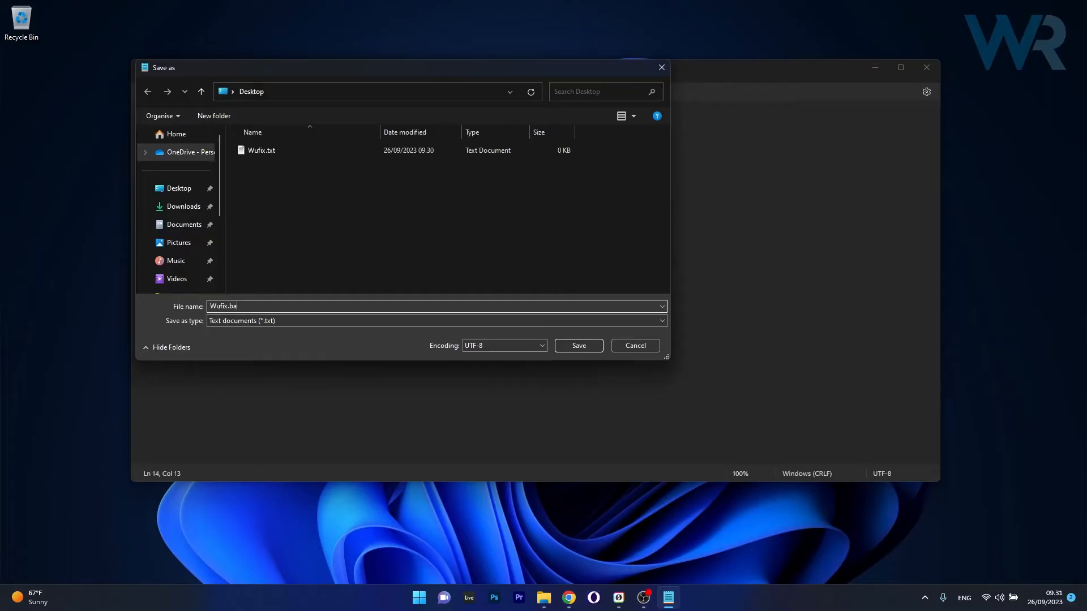
click(577, 346)
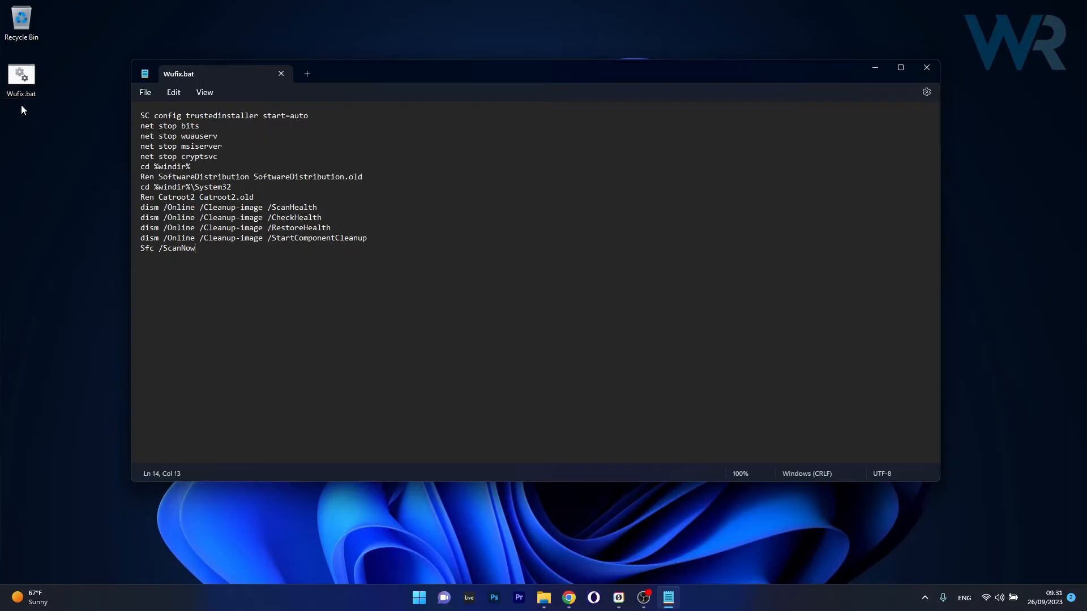
- Close Notepad and move Wufix.txt beneath Wufix.bat on the left edge
click(925, 68)
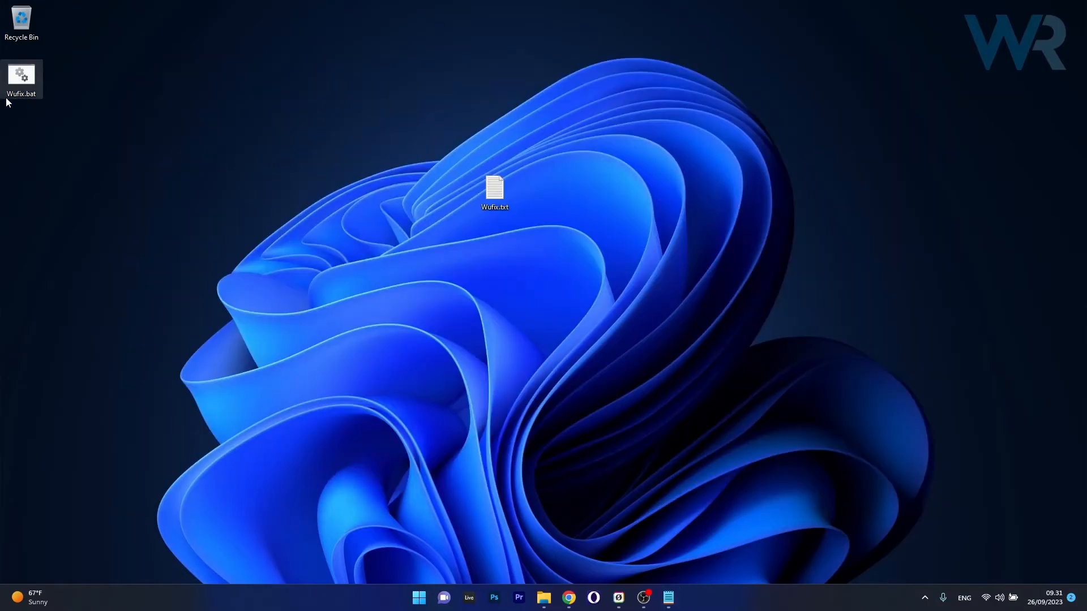
right_click(21, 78)
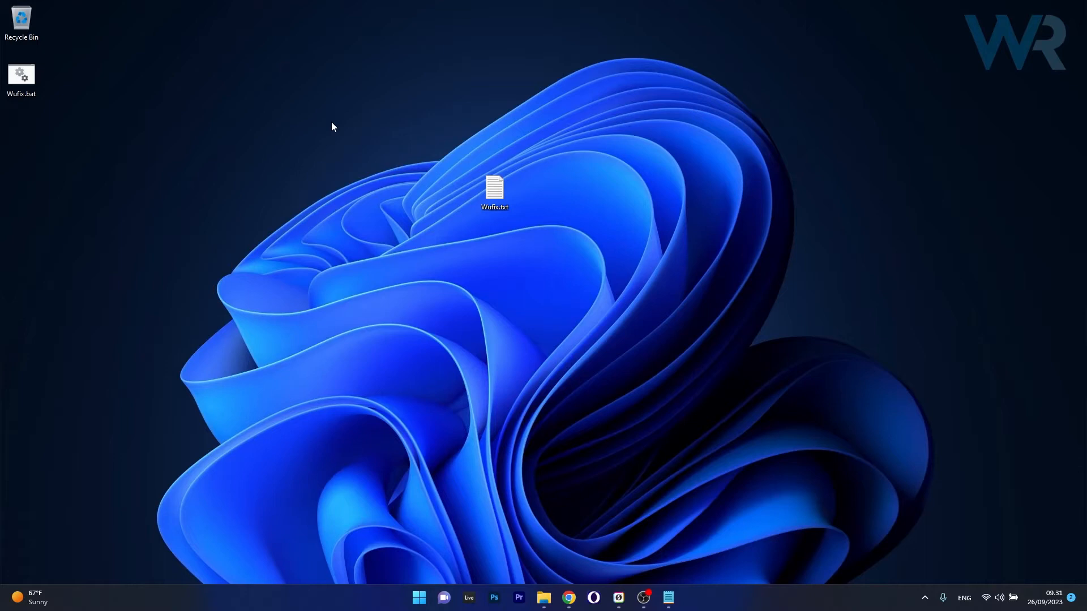
drag(494, 189, 21, 132)
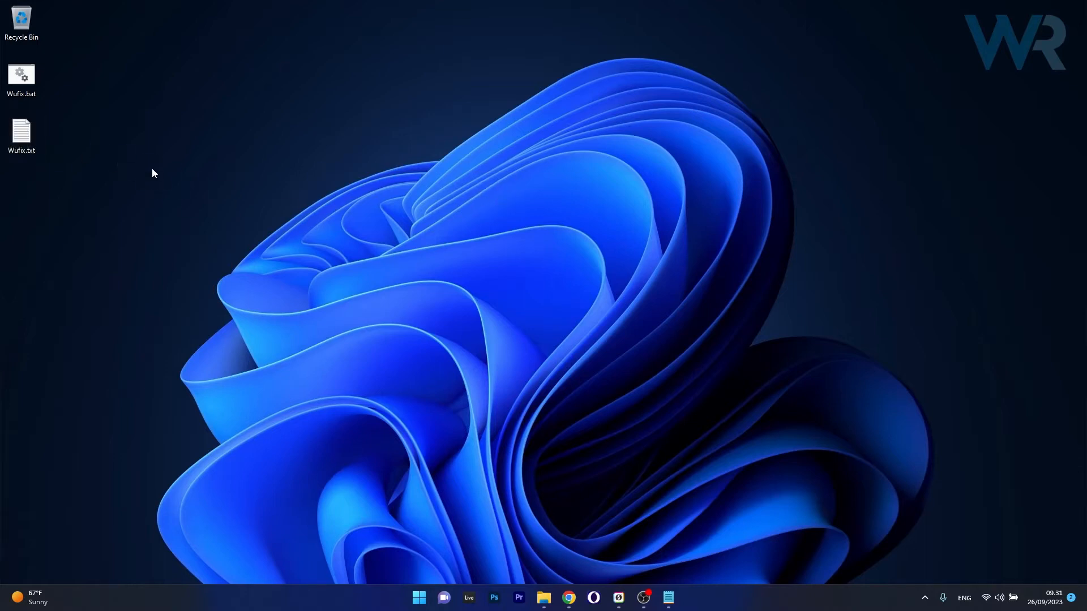
mouse_move(571, 290)
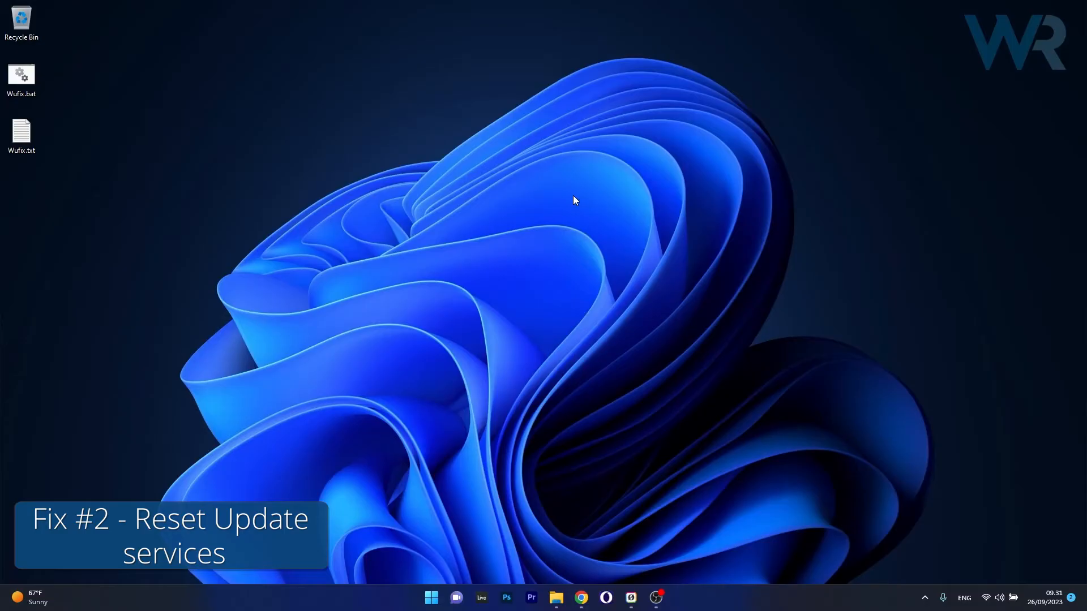
- Launch Services from a Start search and scroll down toward Windows Update
click(430, 597)
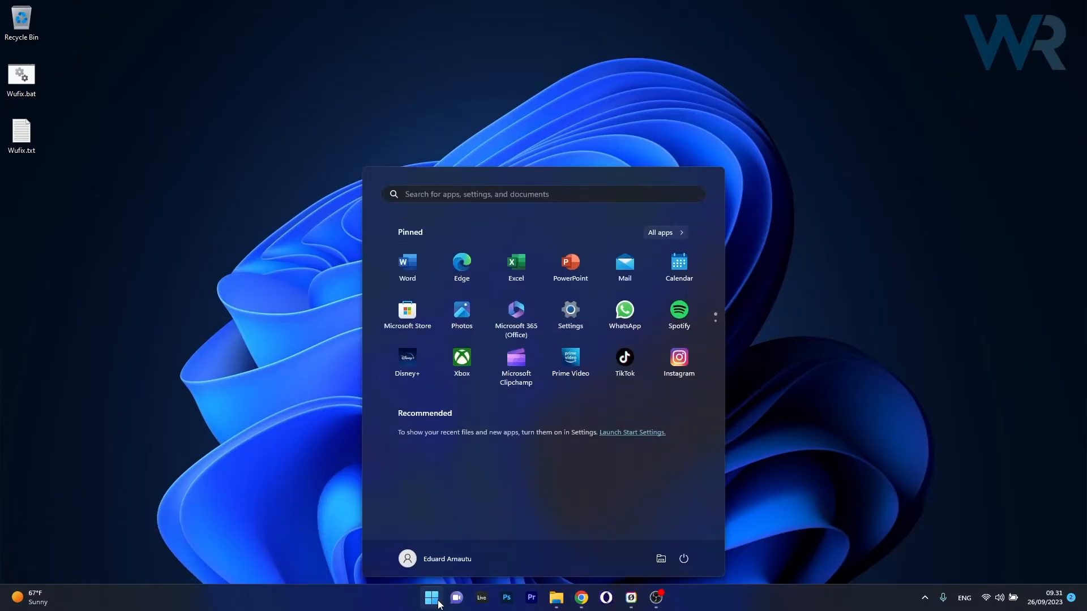
text(services)
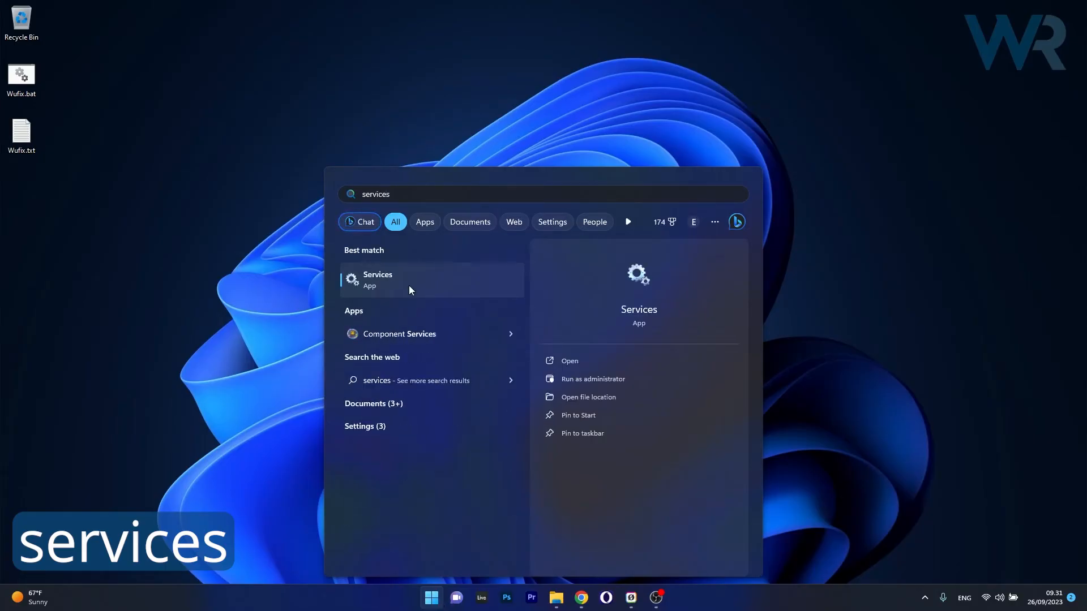
click(378, 279)
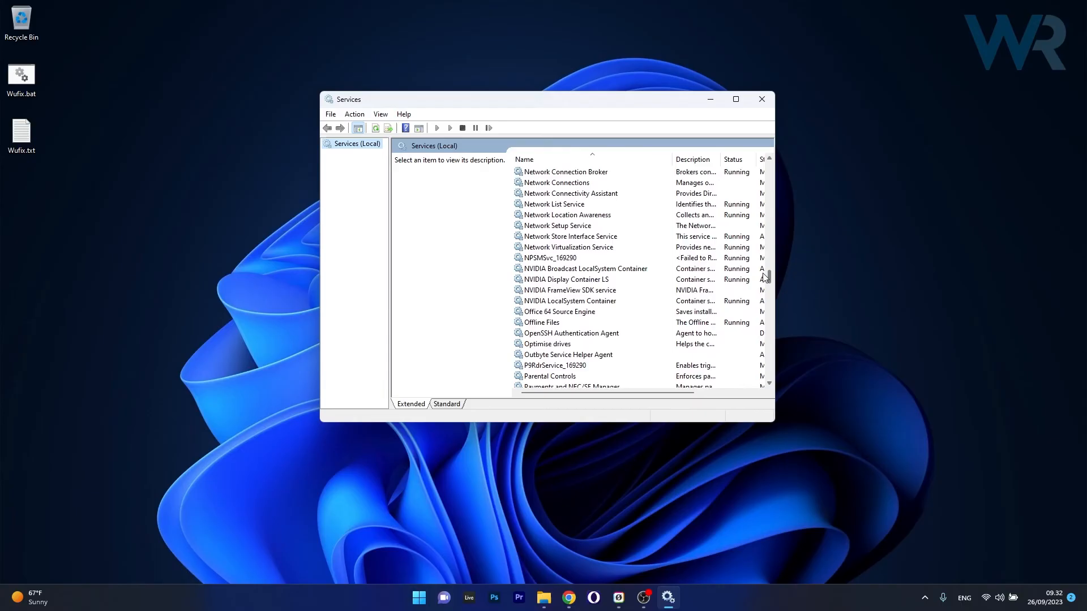
scroll(down, 3)
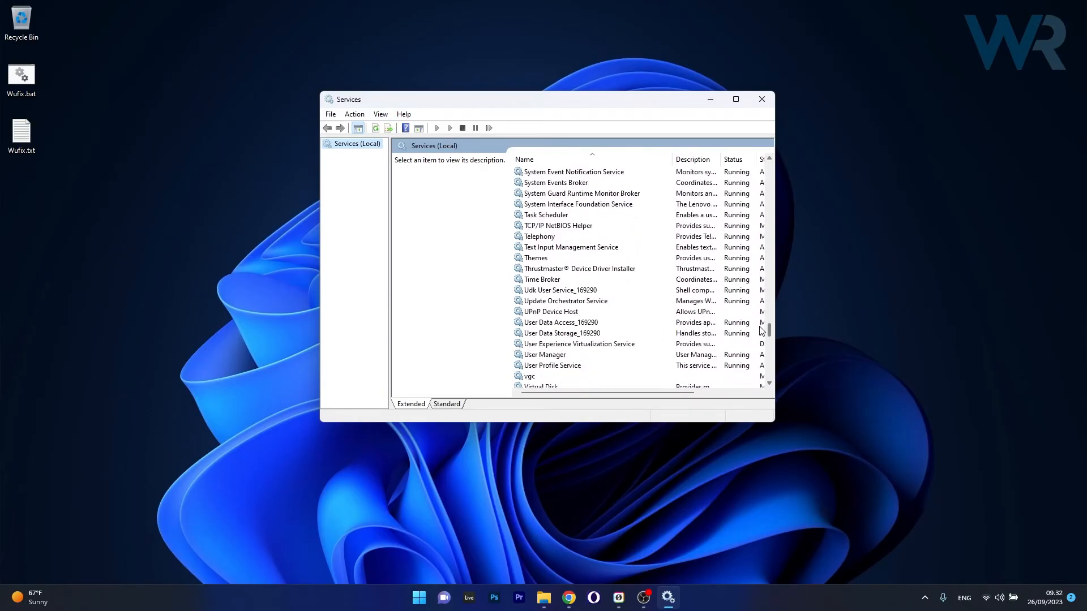
scroll(down, 3)
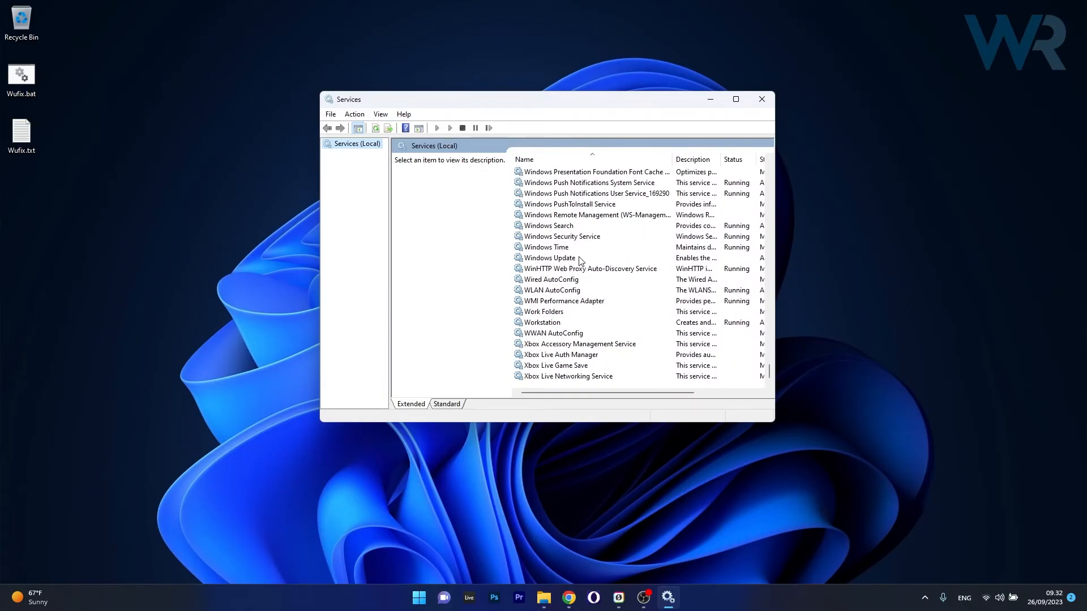
- Set the Windows Update service's startup type to Automatic, apply, and confirm
double_click(548, 258)
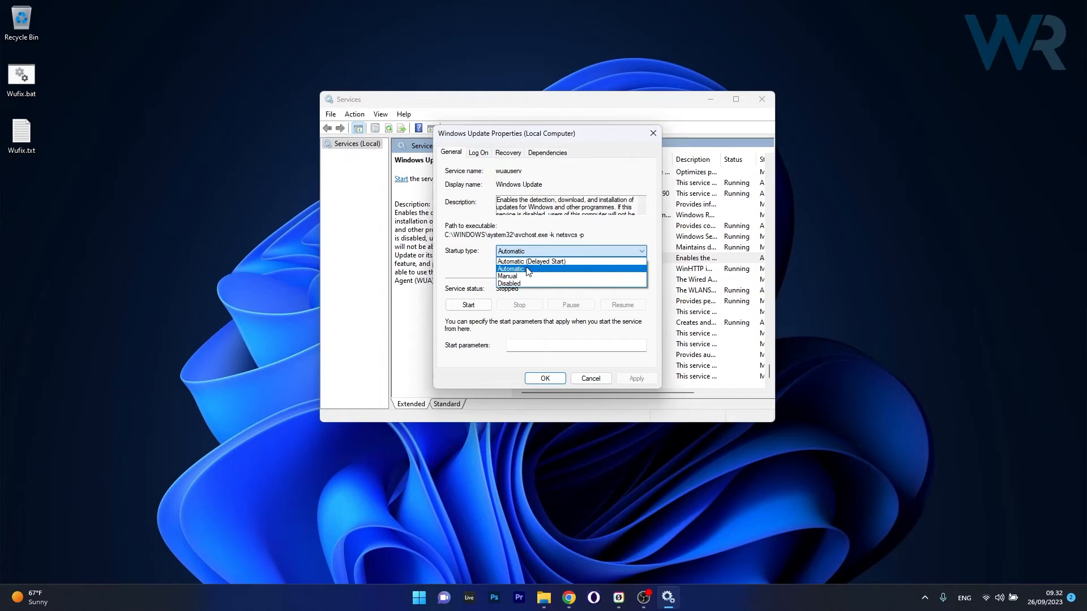
click(510, 268)
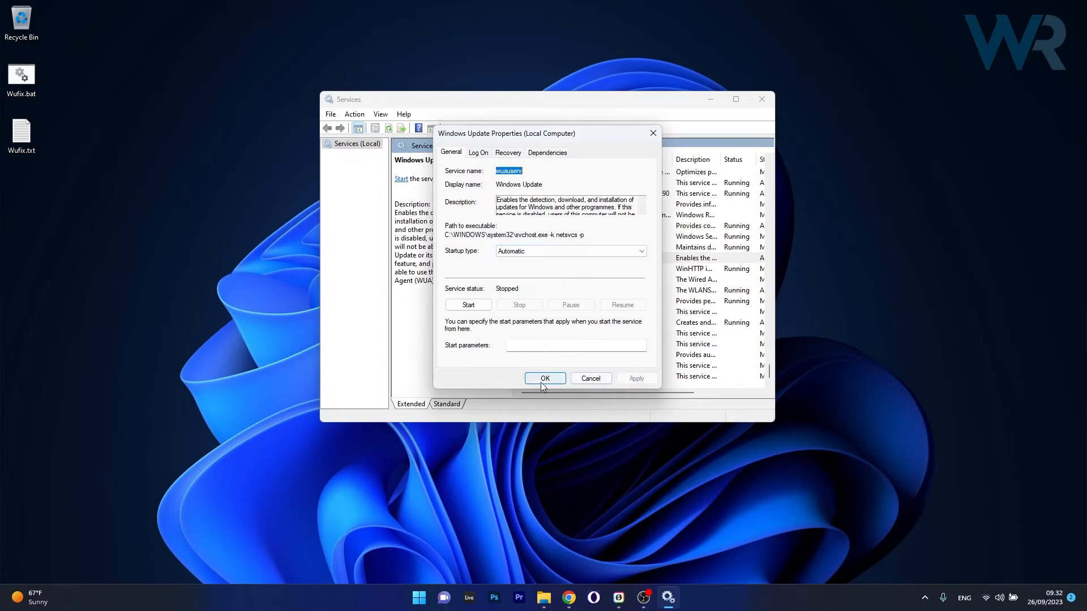
click(544, 378)
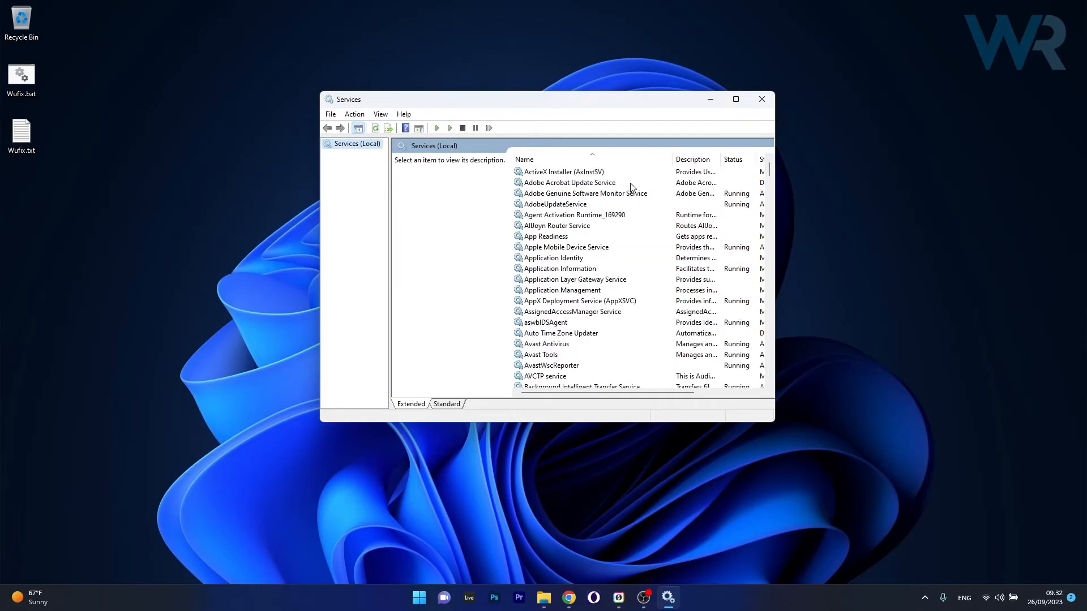
- Start Background Intelligent Transfer Service, then close the Services console
scroll(down, 3)
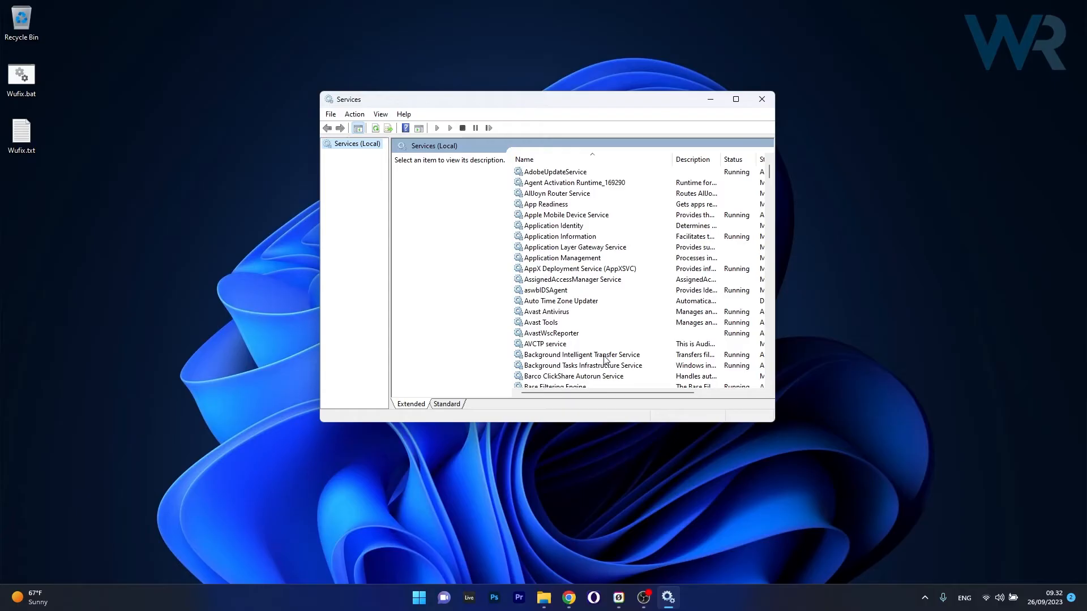
right_click(581, 355)
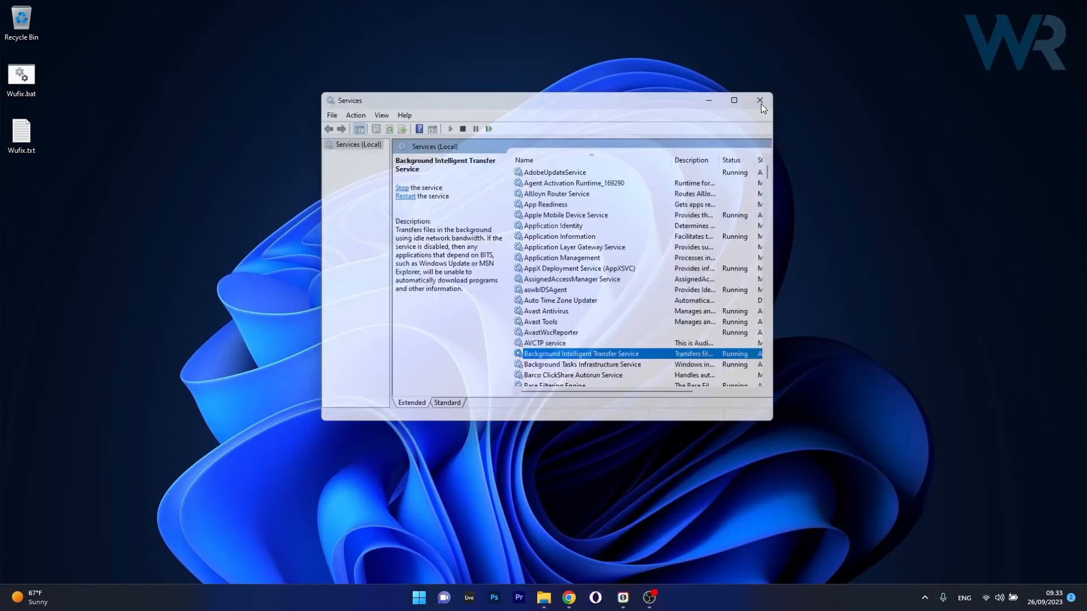
click(760, 100)
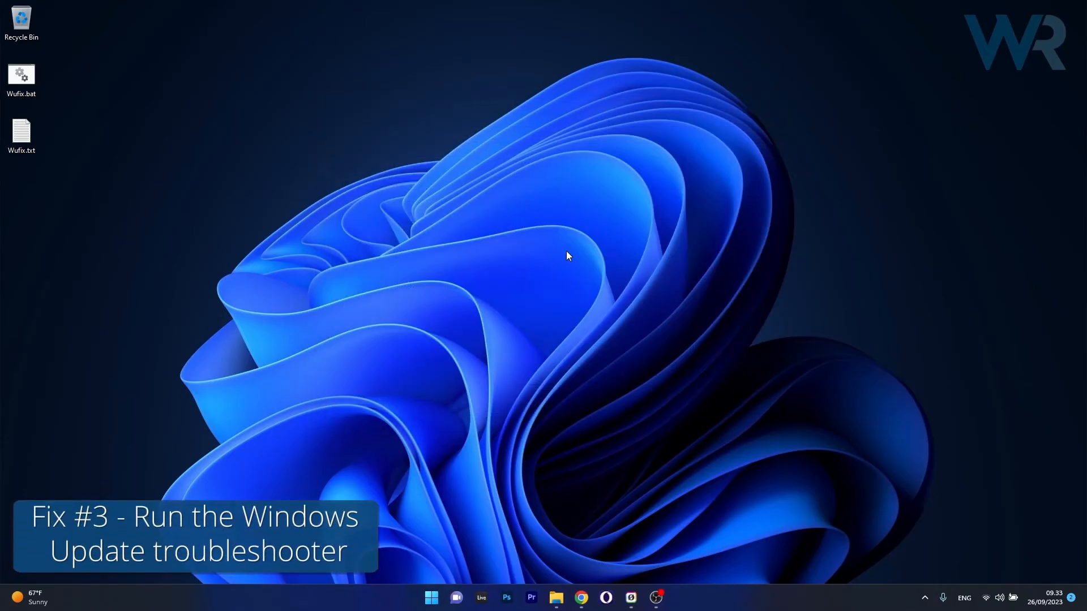
mouse_move(561, 274)
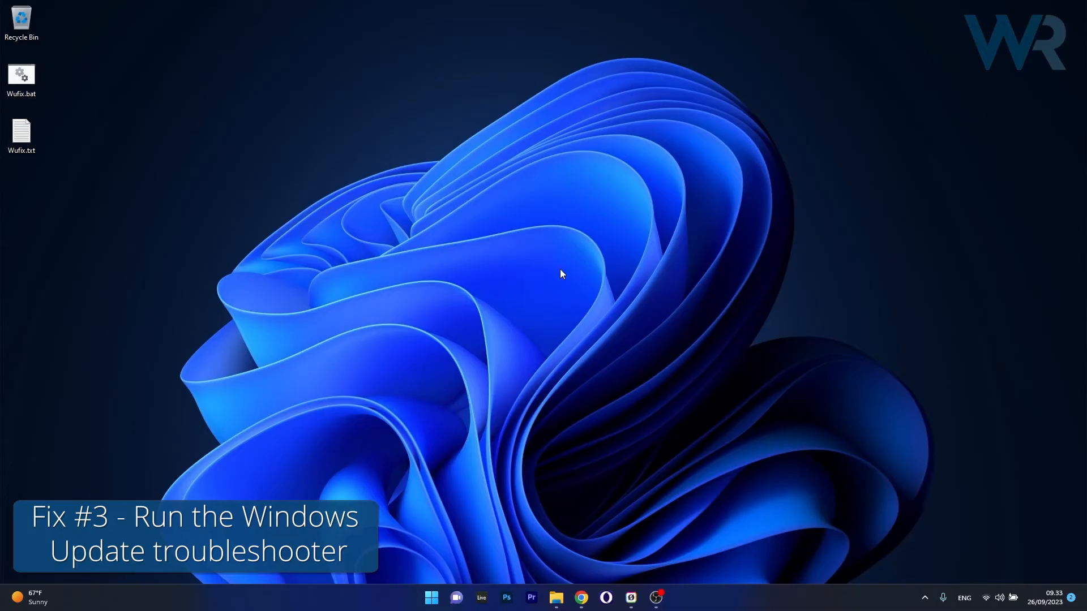
- Run the Windows Update troubleshooter from Settings' Other trouble-shooters list
click(430, 597)
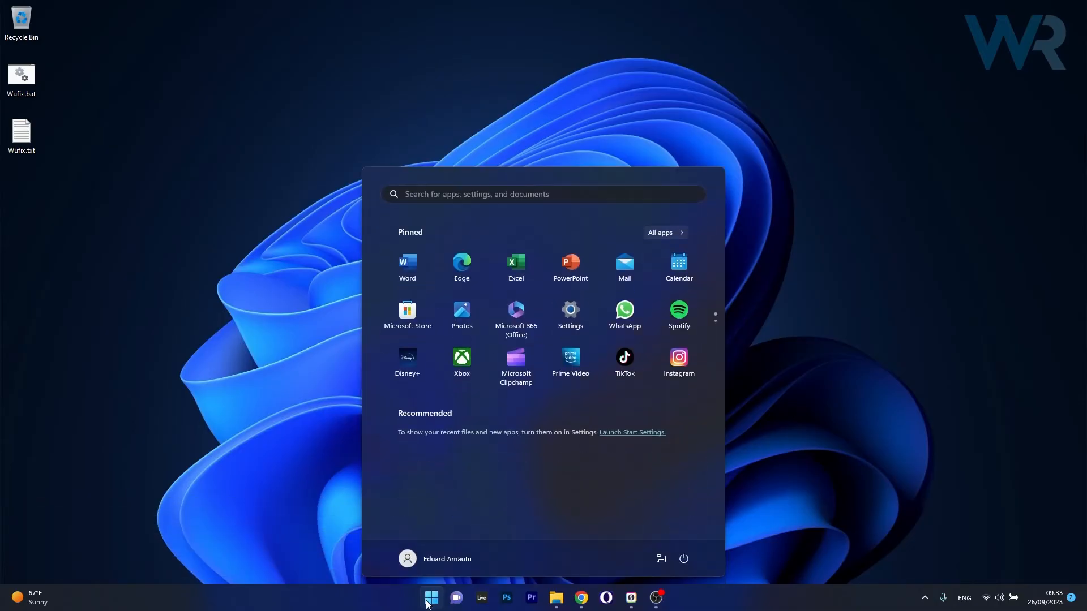
click(570, 311)
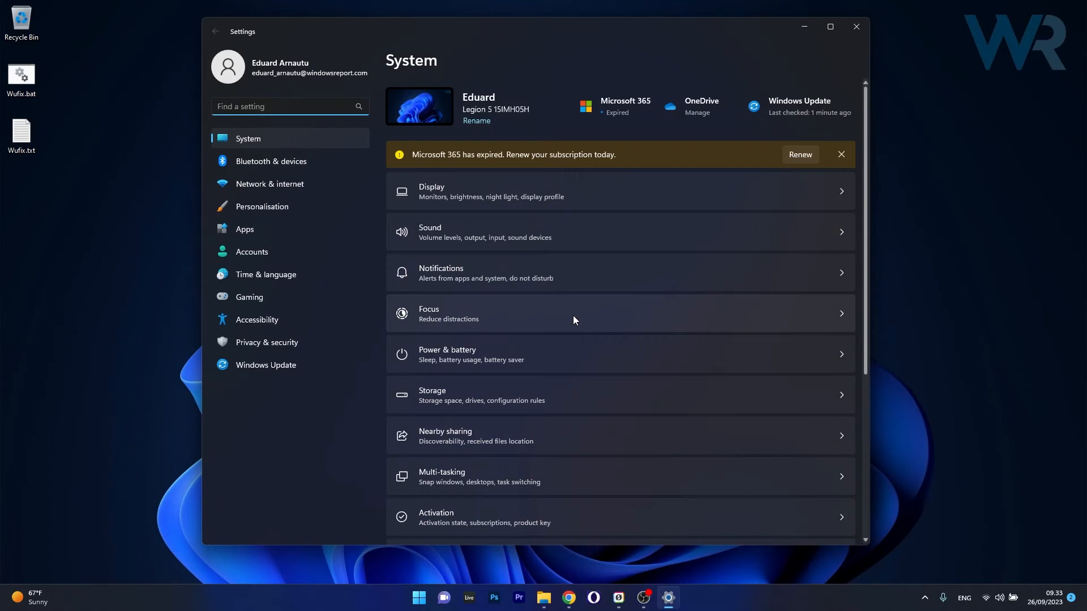
mouse_move(326, 136)
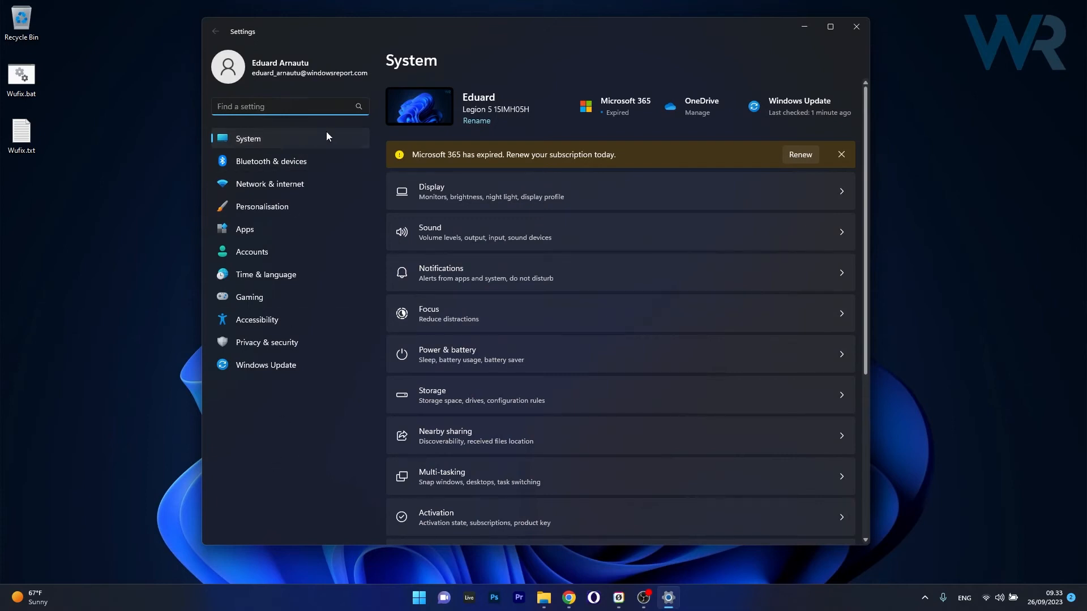
scroll(down, 3)
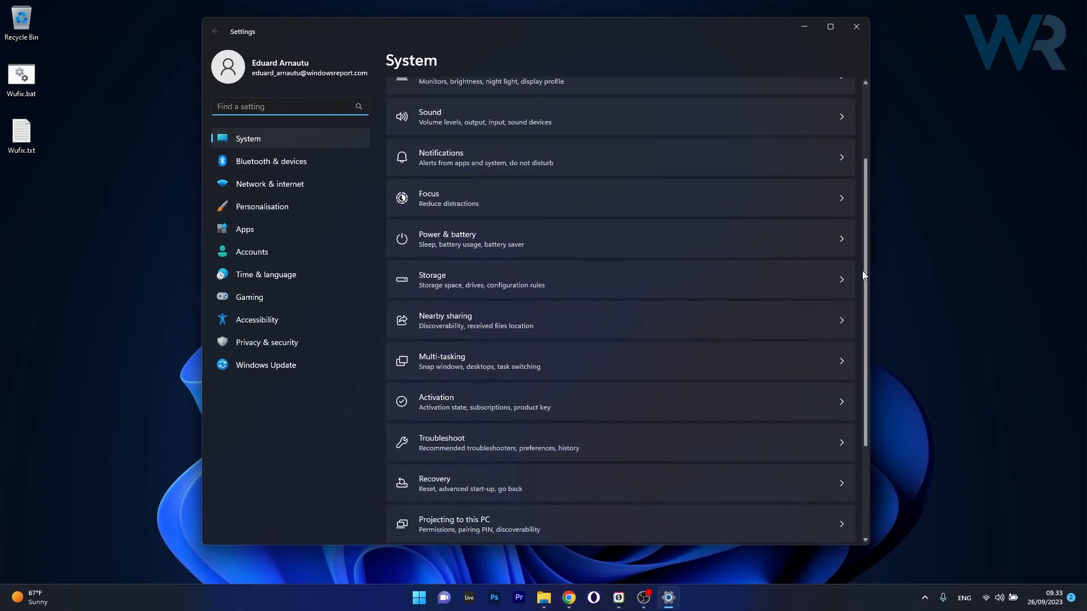
scroll(down, 3)
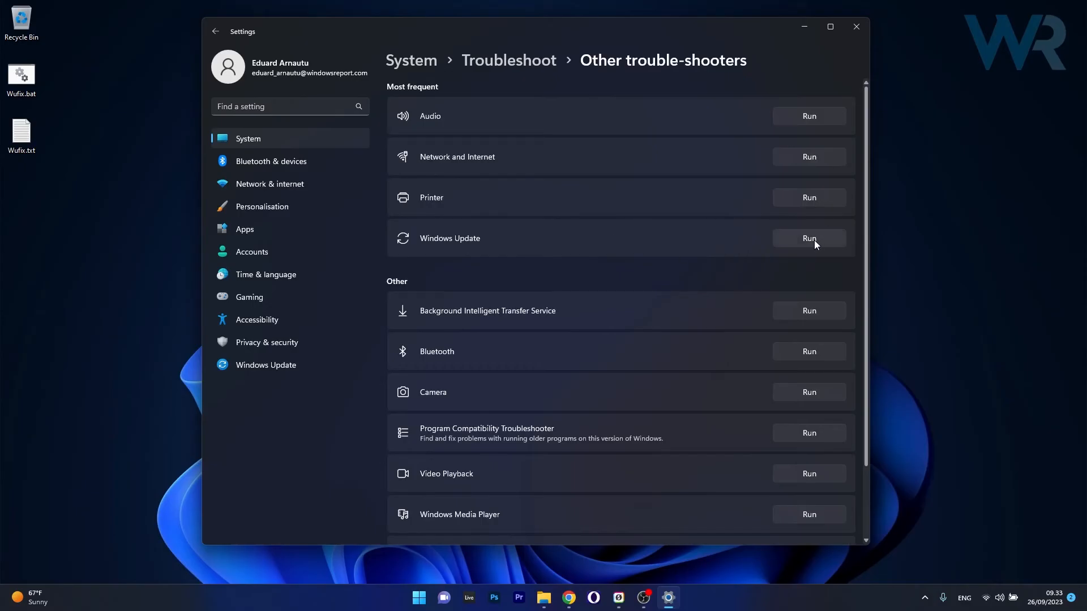
click(808, 238)
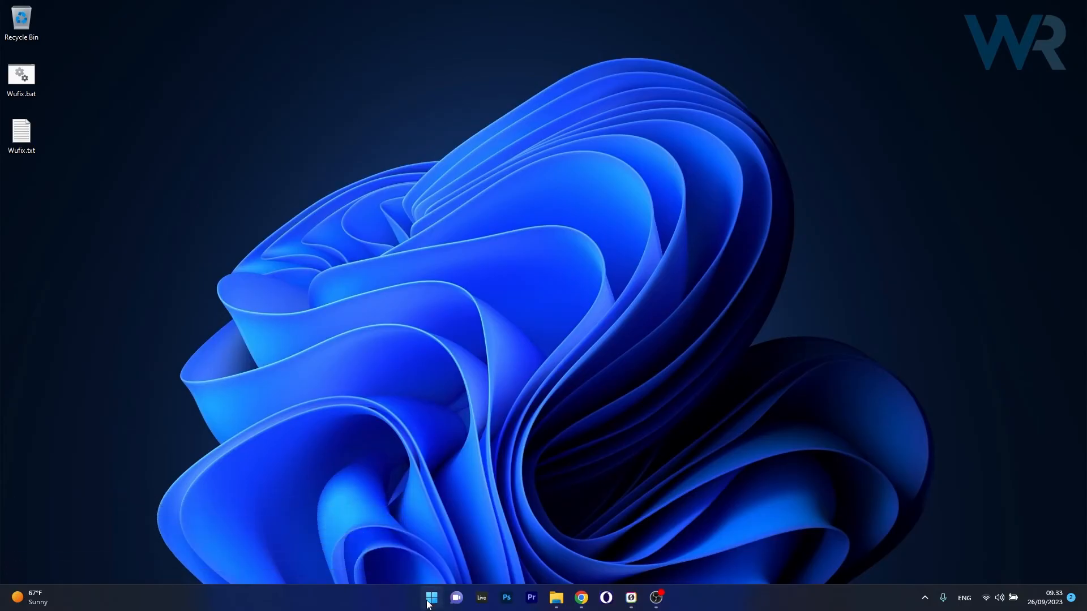
- Reopen Settings and go to the System › Recovery page
click(430, 598)
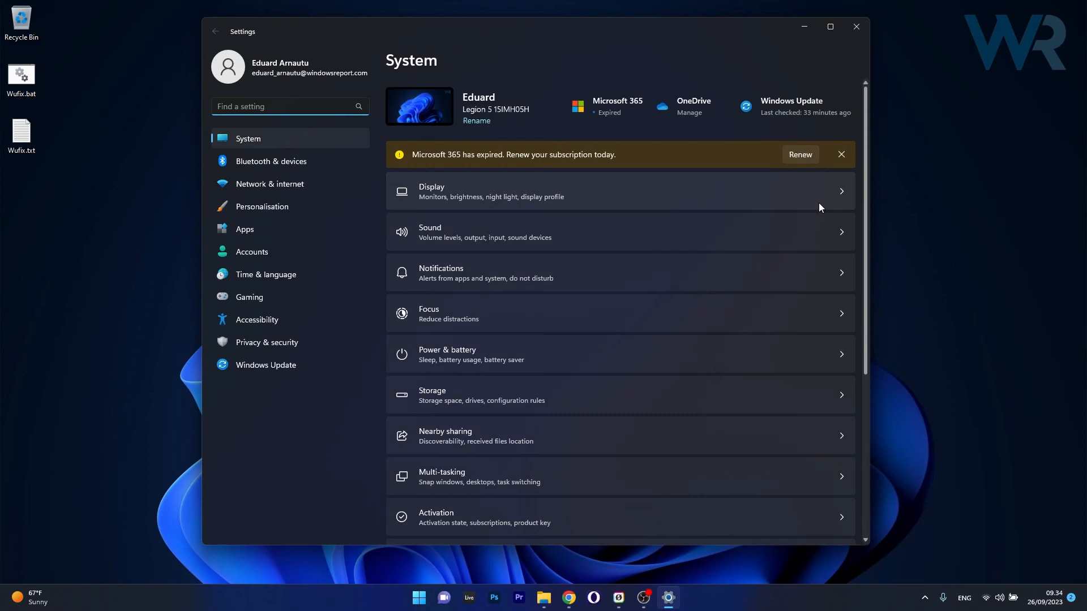
mouse_move(863, 116)
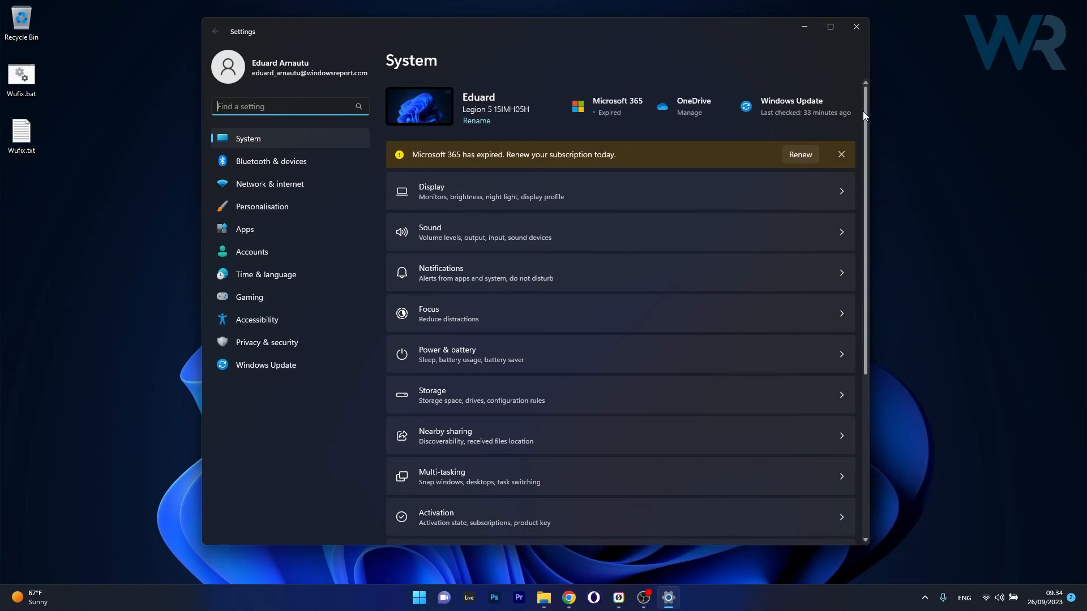
scroll(down, 3)
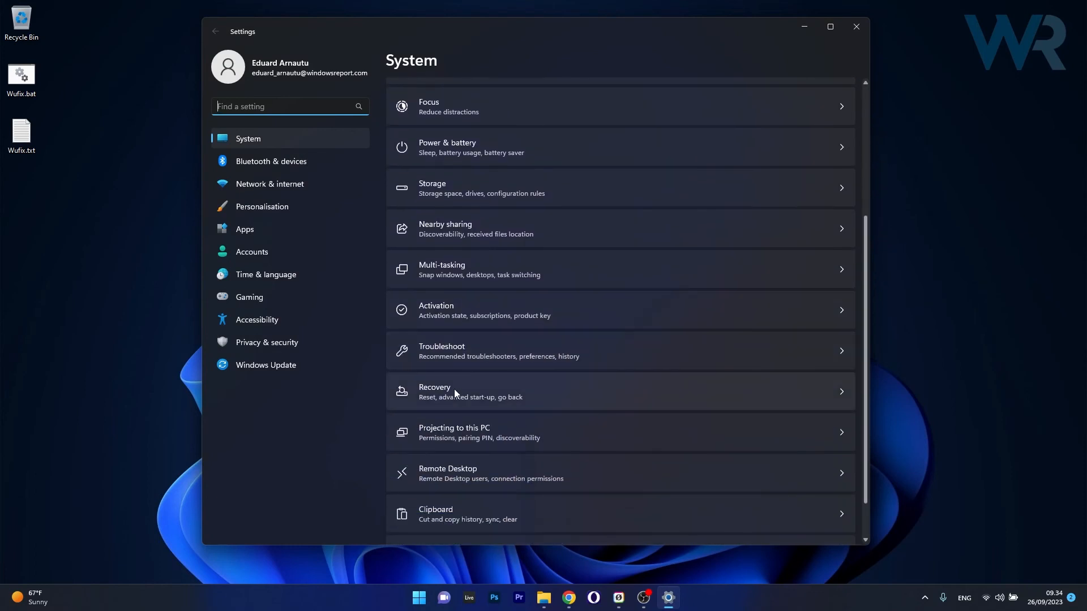
click(450, 391)
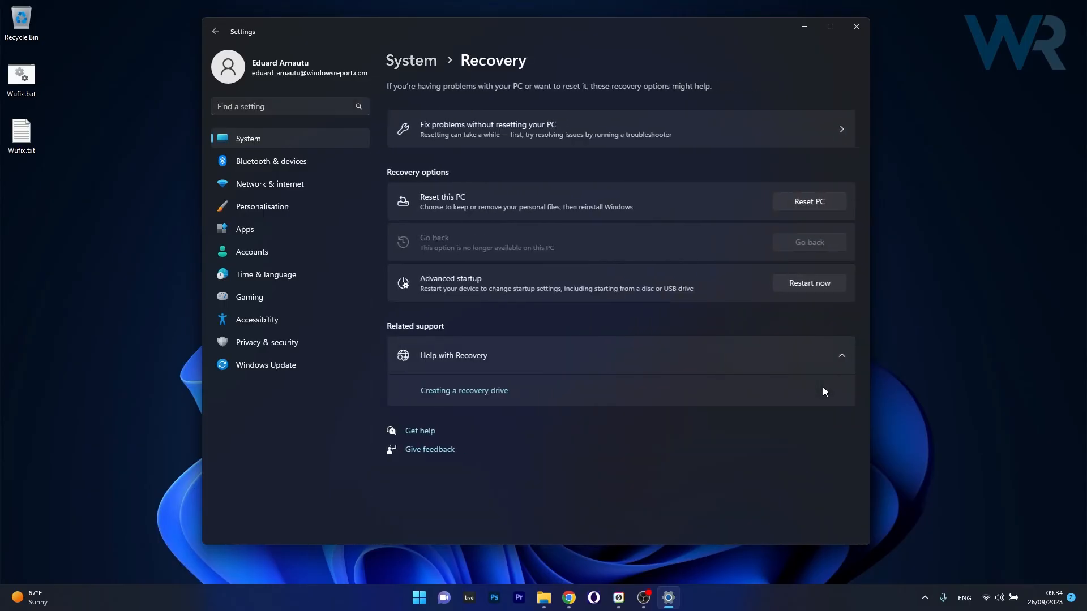
mouse_move(785, 194)
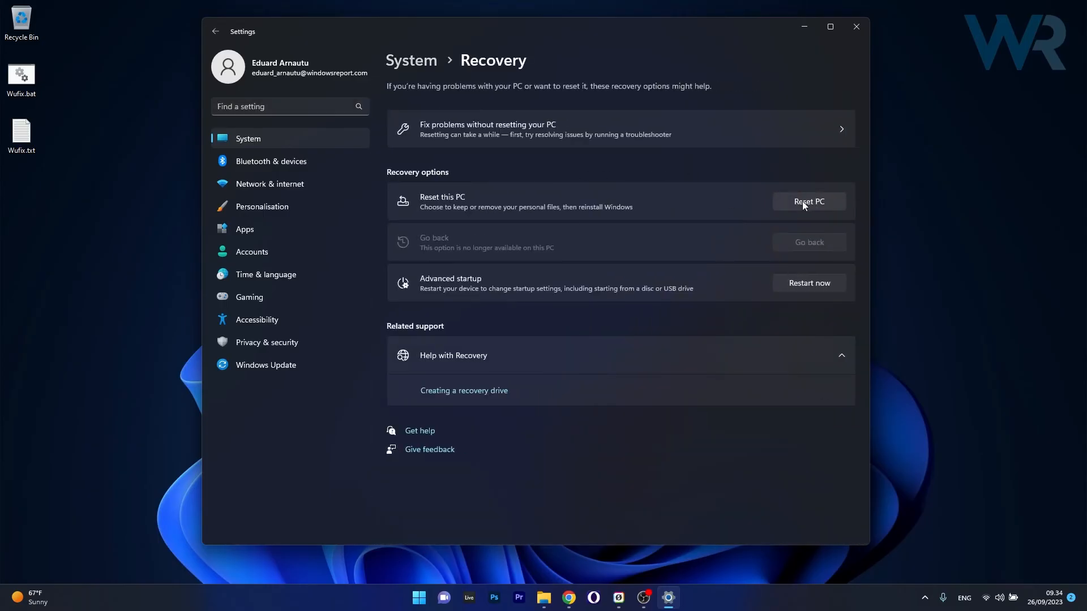
- View the Reset this PC options, cancel without resetting, and close Settings
click(808, 200)
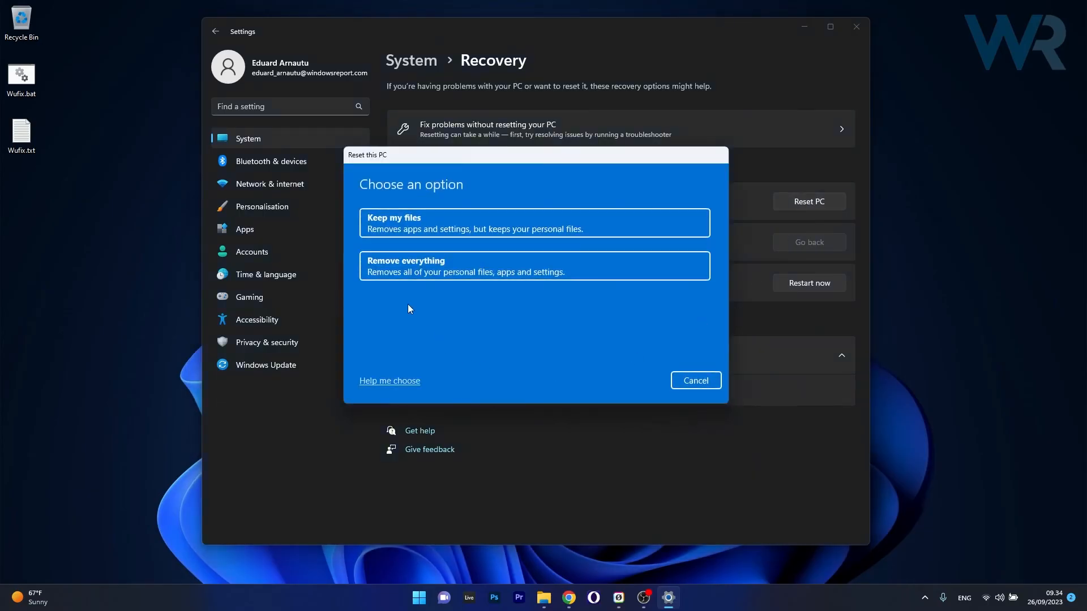
mouse_move(584, 300)
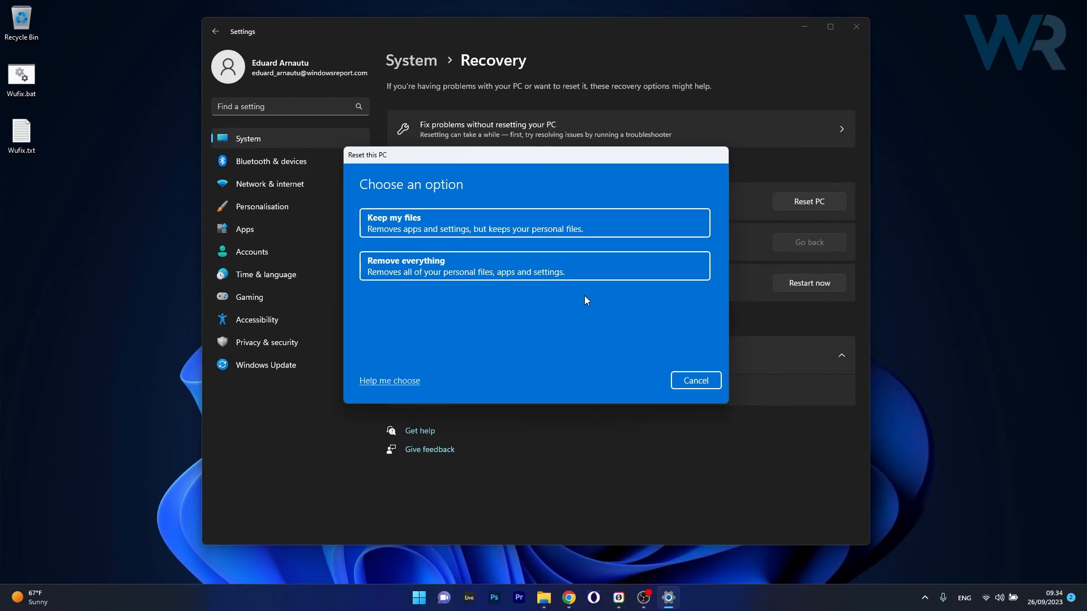
click(694, 380)
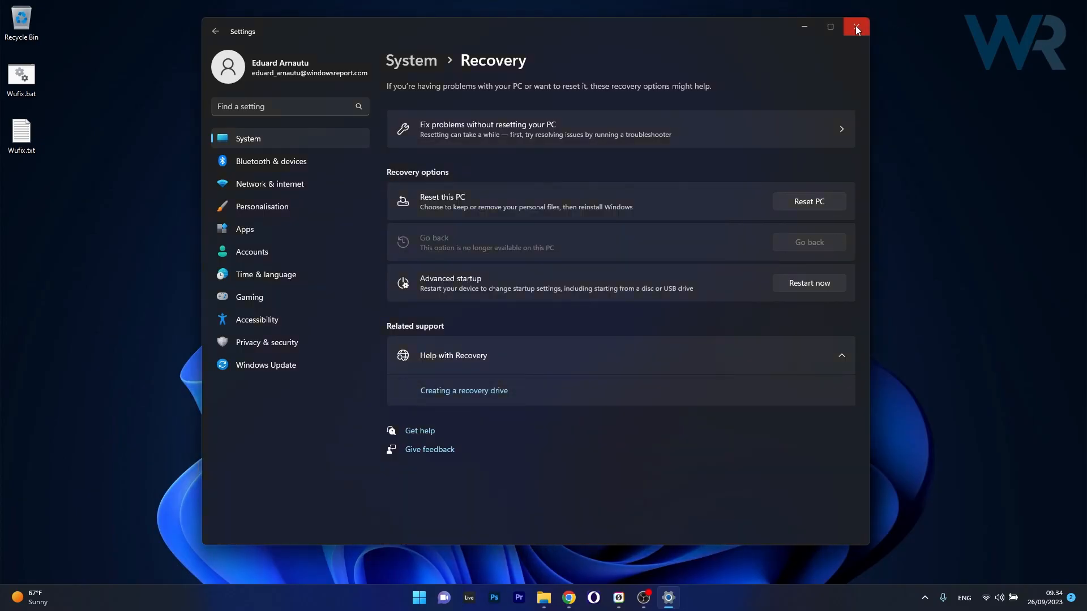
click(856, 27)
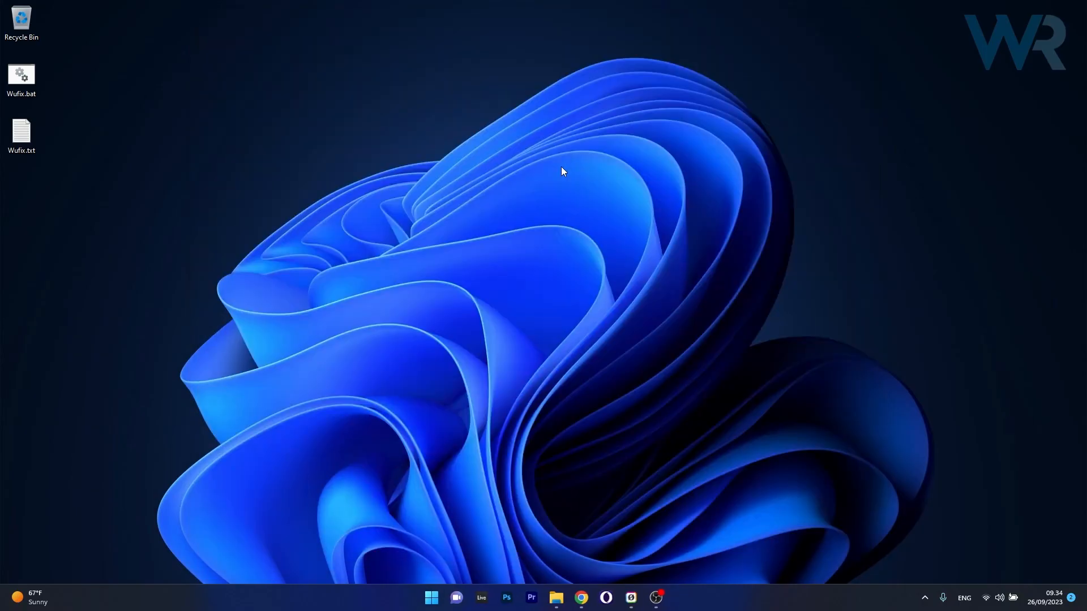